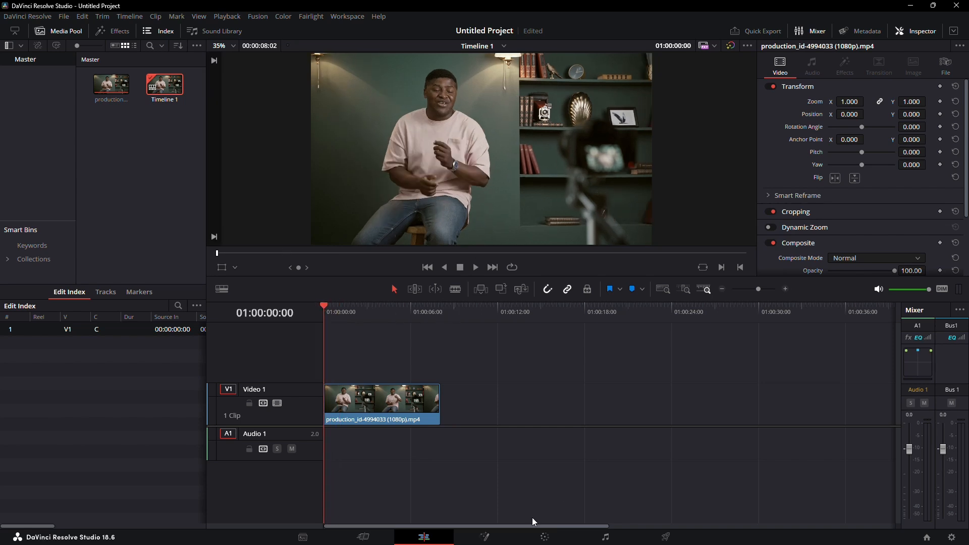
# Switch to the Color page to grade the interview clip on node 01
pyautogui.click(544, 537)
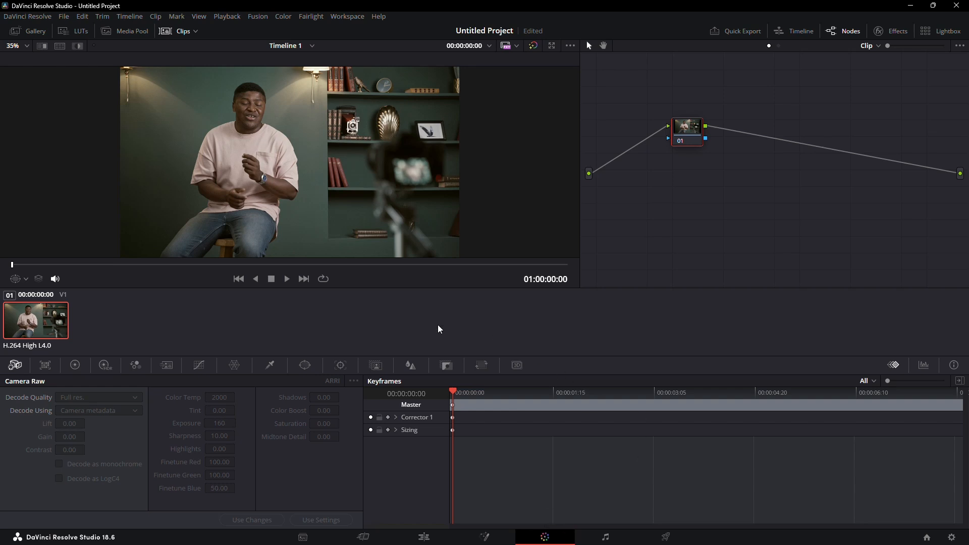
# Add a blur to node 01 and set its radius to 0.46 on all channels
pyautogui.click(410, 365)
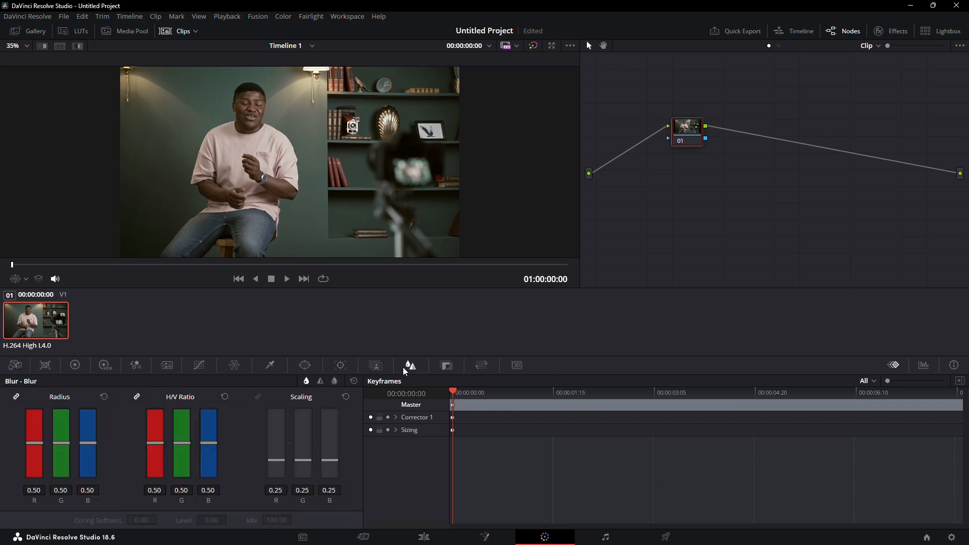
pyautogui.moveTo(65, 423)
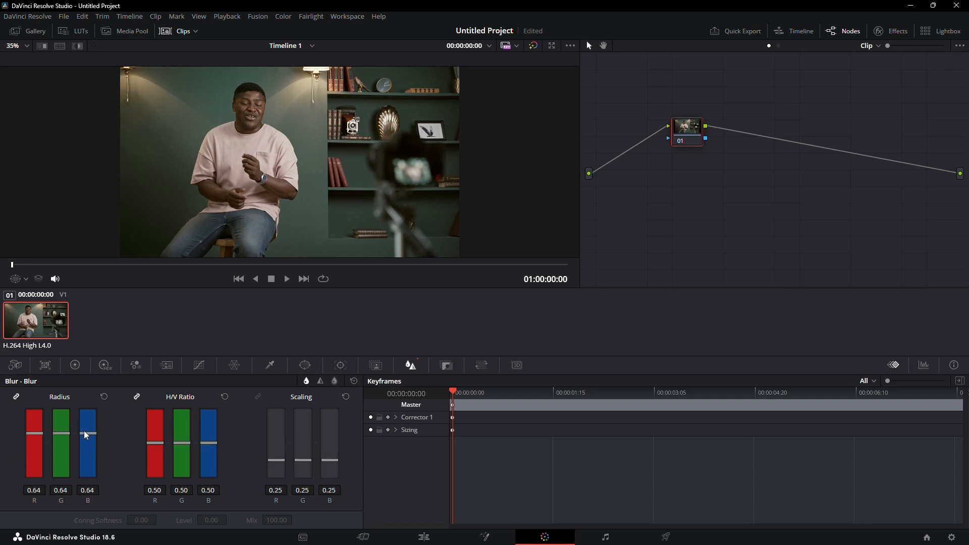
pyautogui.moveTo(88, 435); pyautogui.dragTo(87, 408)
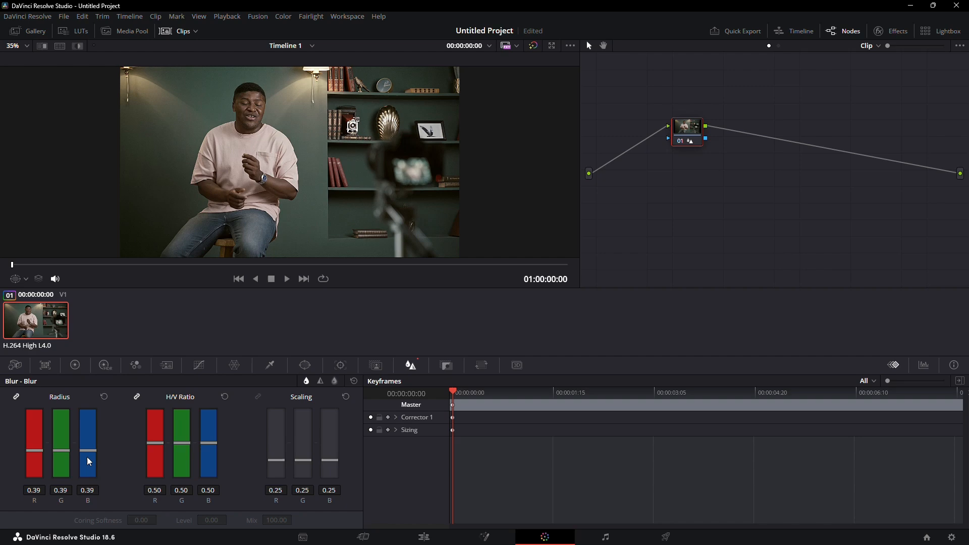
pyautogui.moveTo(88, 460); pyautogui.dragTo(88, 433)
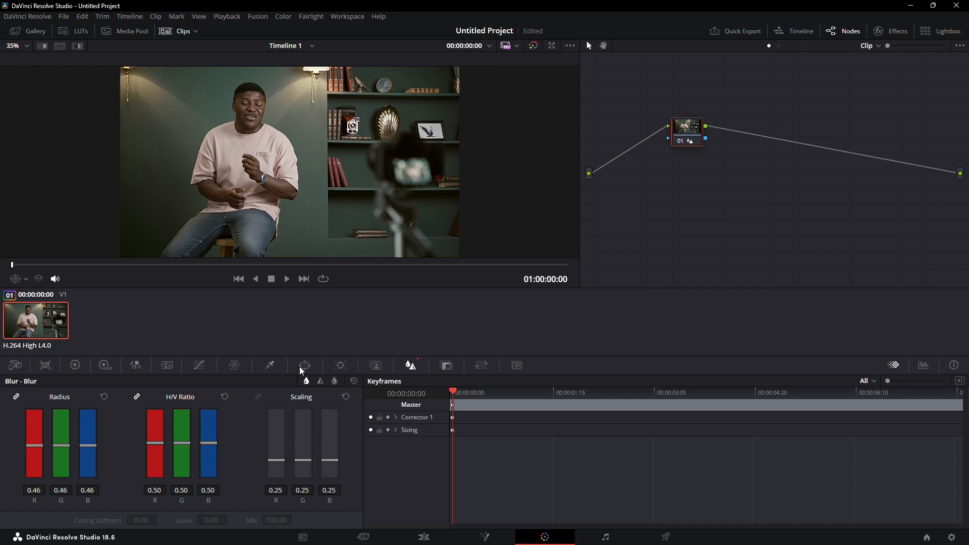
# Draw a Pen window around the subject's eyes on node 01, then return to Blur
pyautogui.click(304, 366)
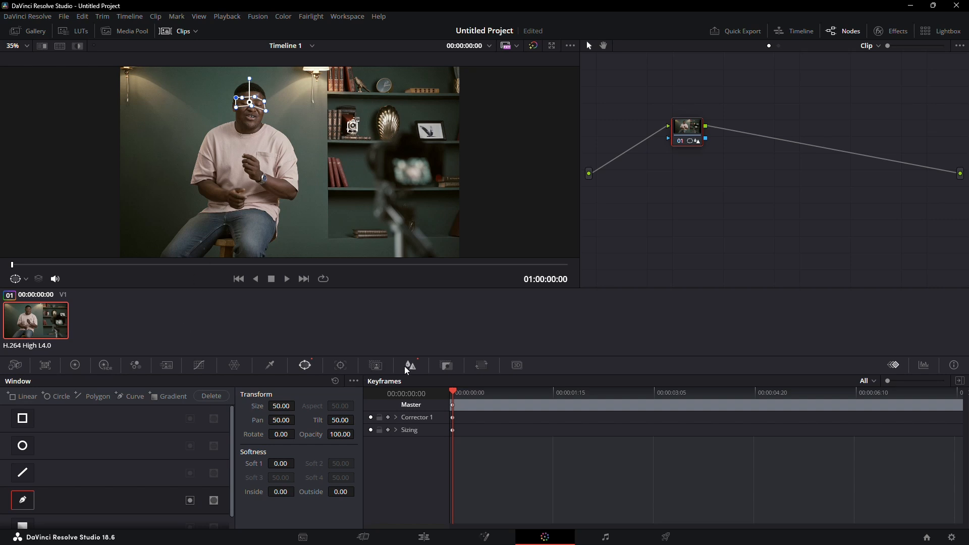
pyautogui.click(409, 365)
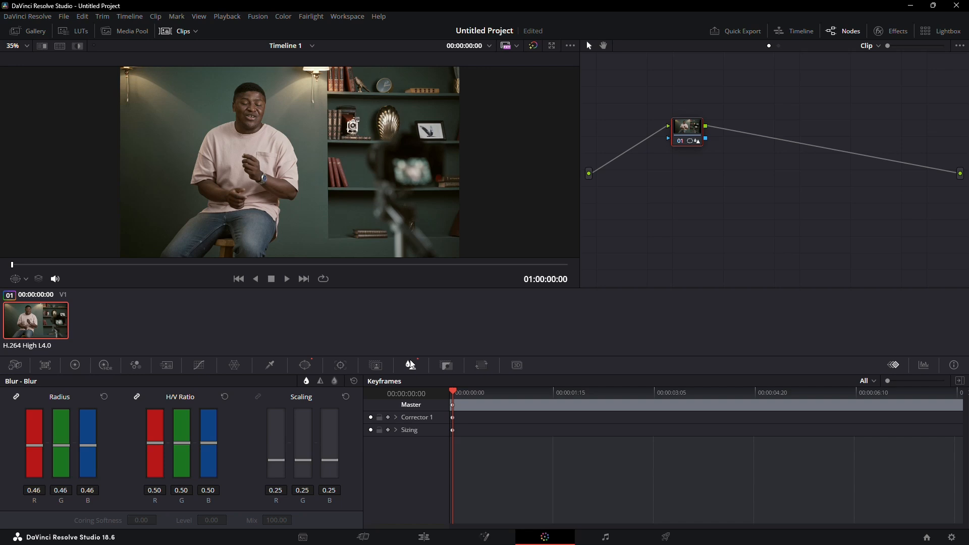
# Lower node 01's blur radius to 0.41 on all channels to sharpen the eyes
pyautogui.moveTo(87, 432); pyautogui.dragTo(91, 470)
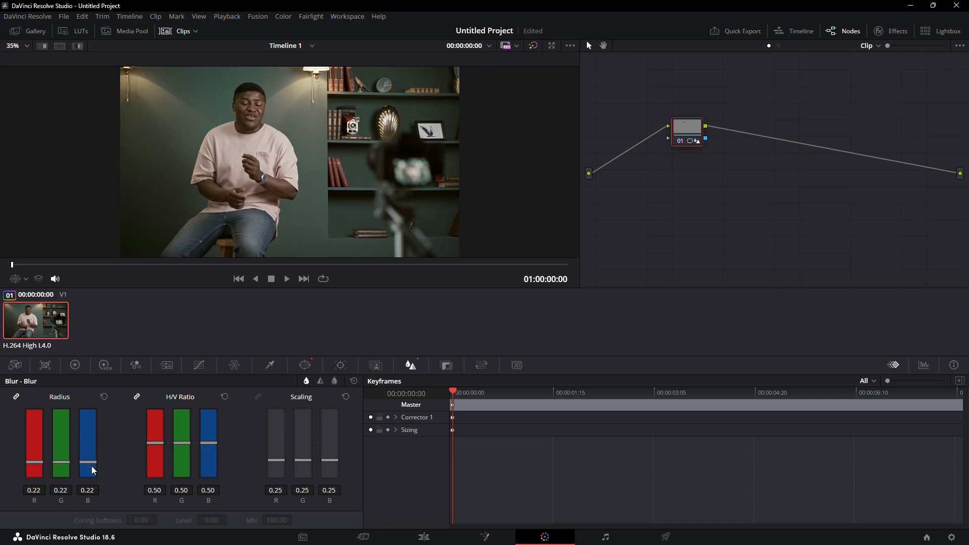
pyautogui.moveTo(88, 470); pyautogui.dragTo(88, 461)
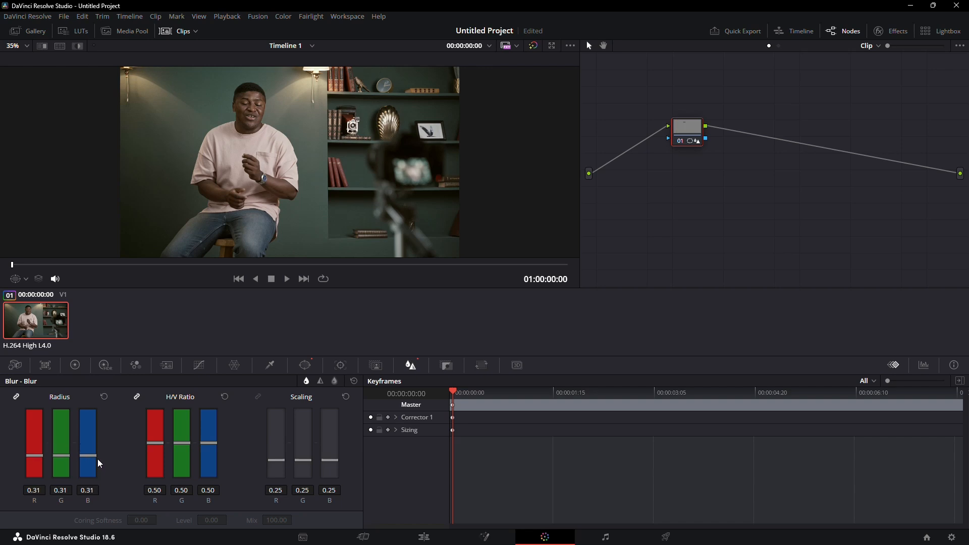
pyautogui.moveTo(123, 419)
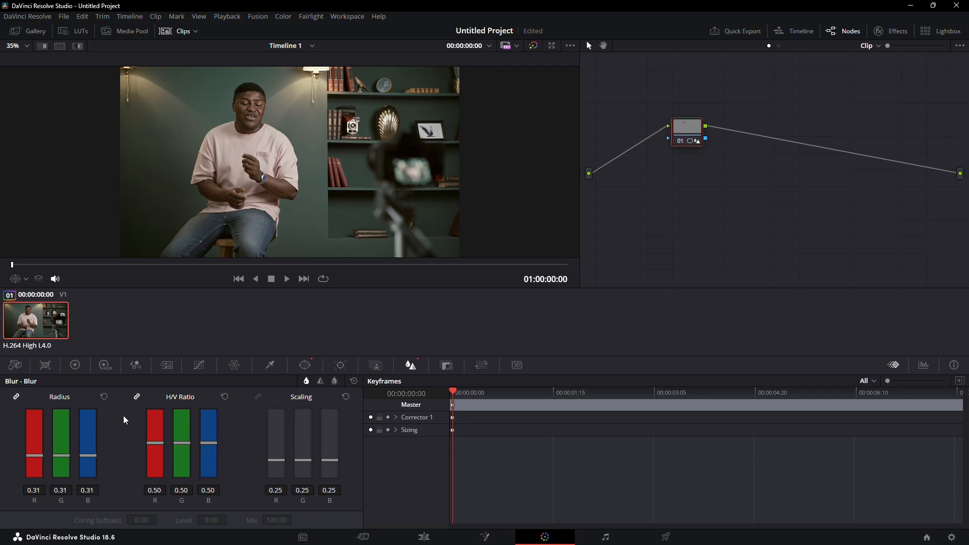
pyautogui.moveTo(87, 439); pyautogui.dragTo(88, 451)
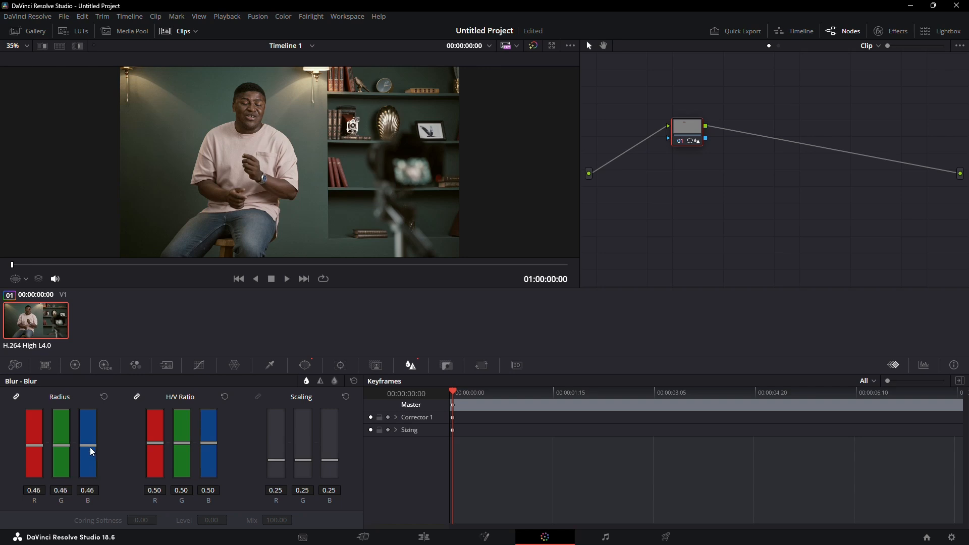
pyautogui.moveTo(90, 451); pyautogui.dragTo(89, 457)
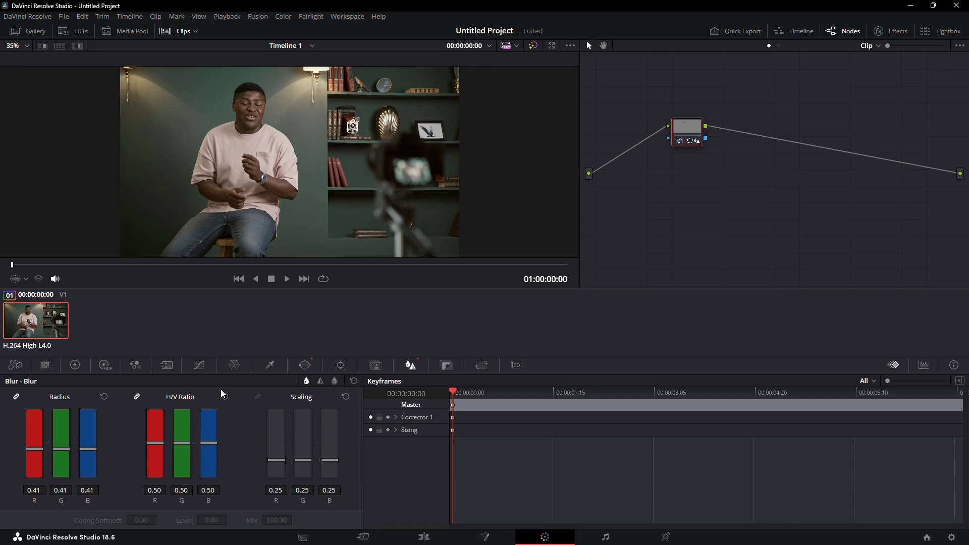
# Track the eye pen window forward through the clip in the Tracker palette
pyautogui.click(339, 365)
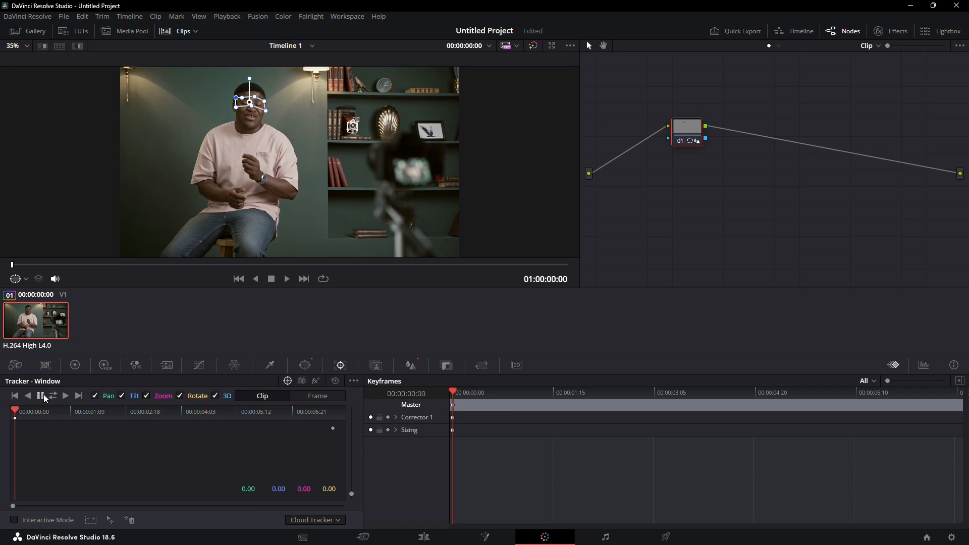
pyautogui.click(40, 395)
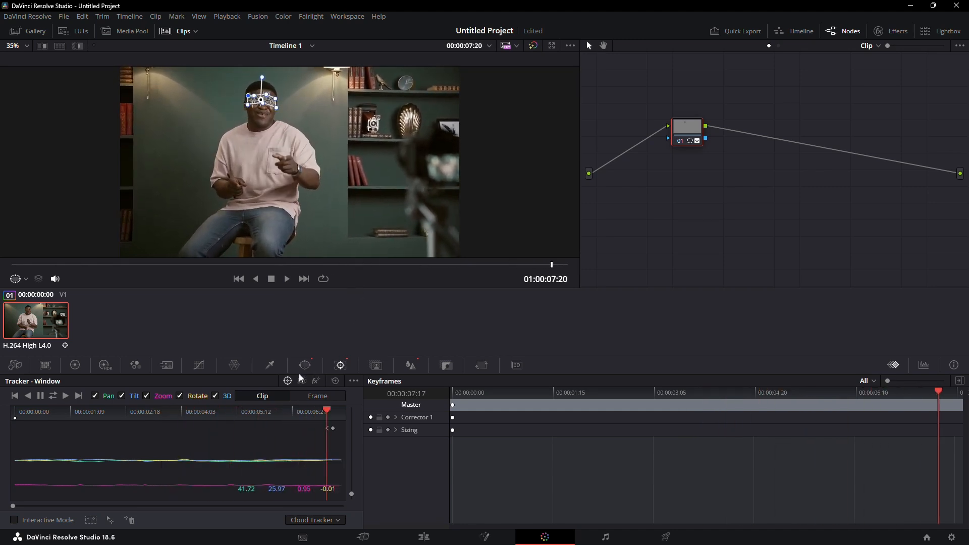
# Add serial node 02 after node 01 via Add Node > Add Serial
pyautogui.click(410, 364)
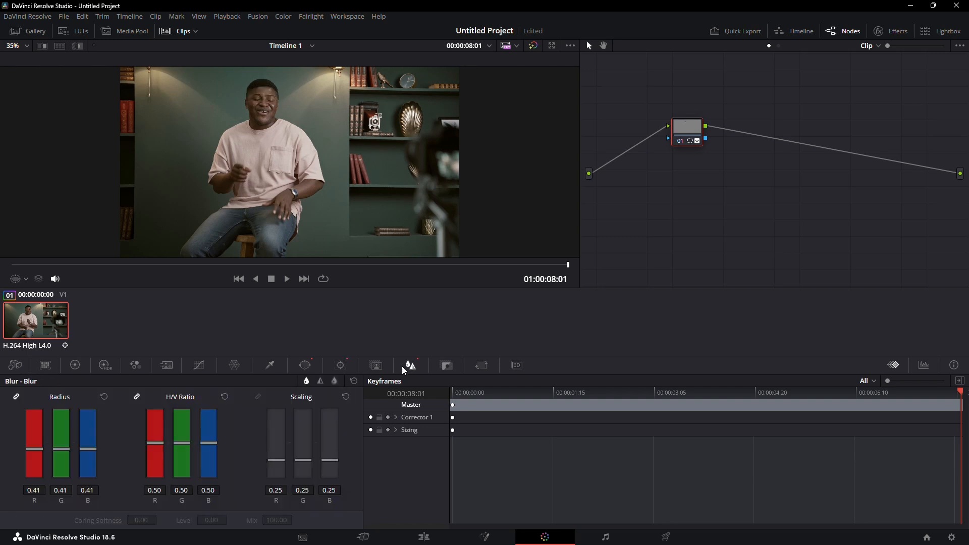
pyautogui.moveTo(689, 121)
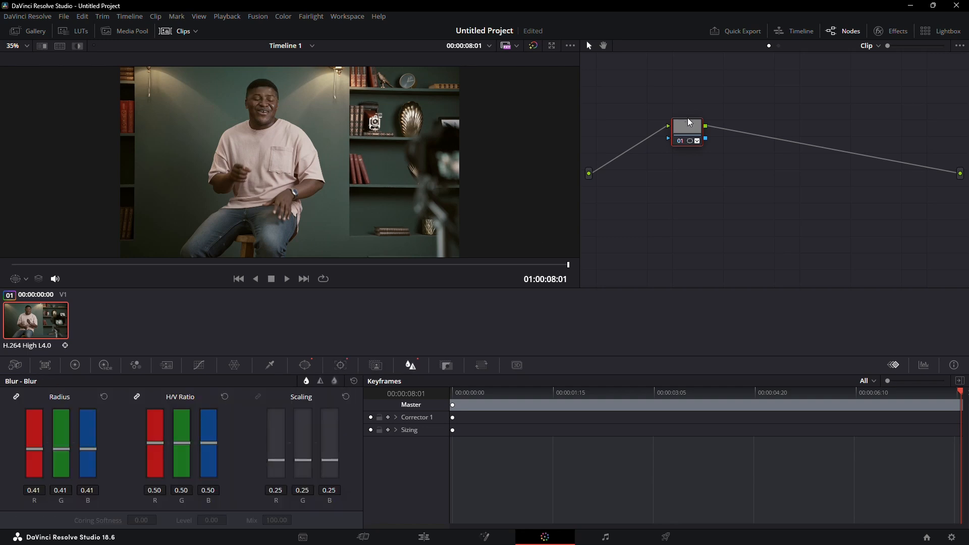
pyautogui.rightClick(686, 126)
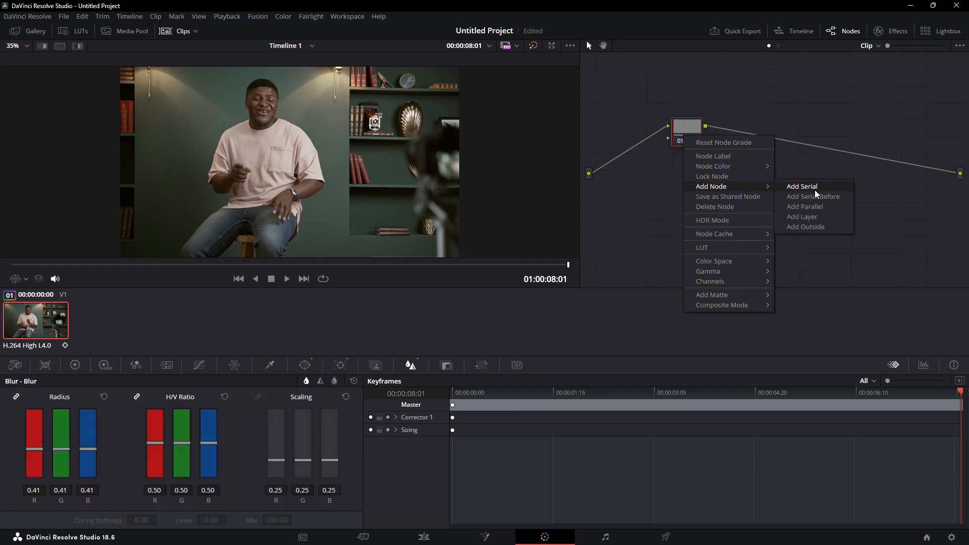
pyautogui.click(801, 186)
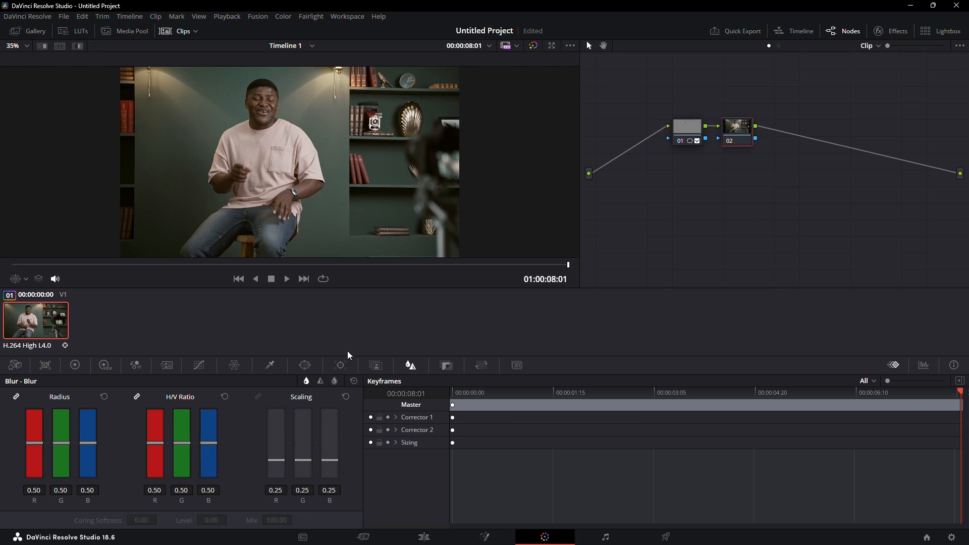
# Apply a Circle window to node 02 from the Window palette
pyautogui.click(304, 365)
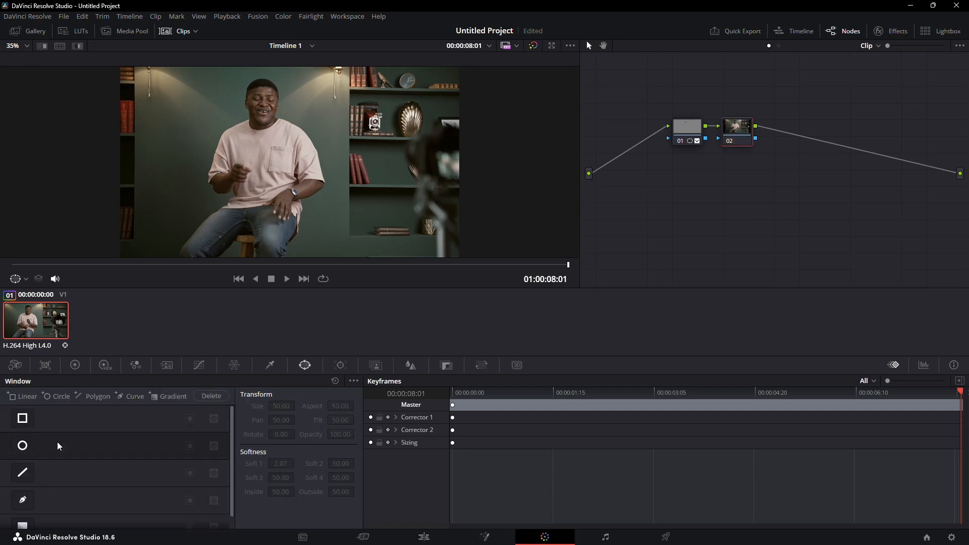
pyautogui.click(23, 446)
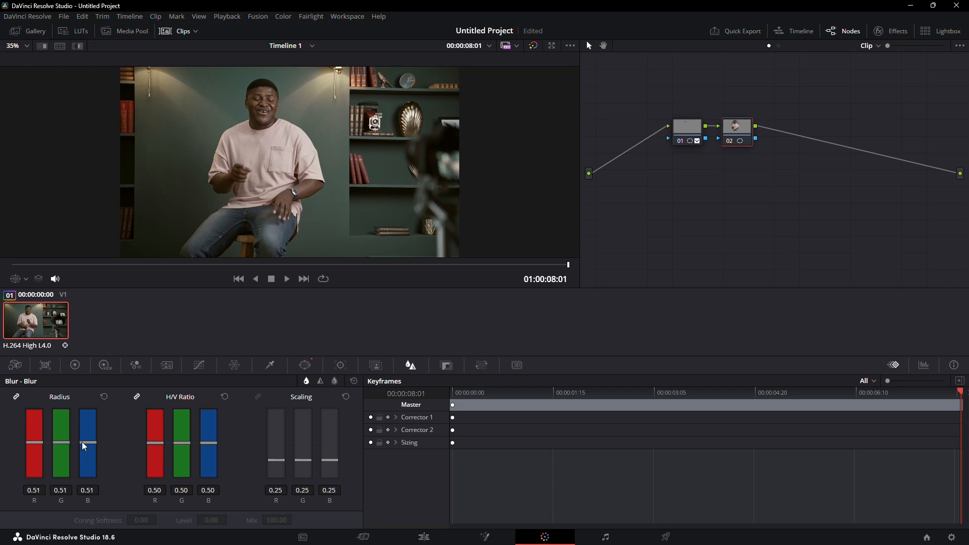
# Raise node 02's blur radius to 0.68 and move the playhead back to review
pyautogui.moveTo(87, 446); pyautogui.dragTo(95, 425)
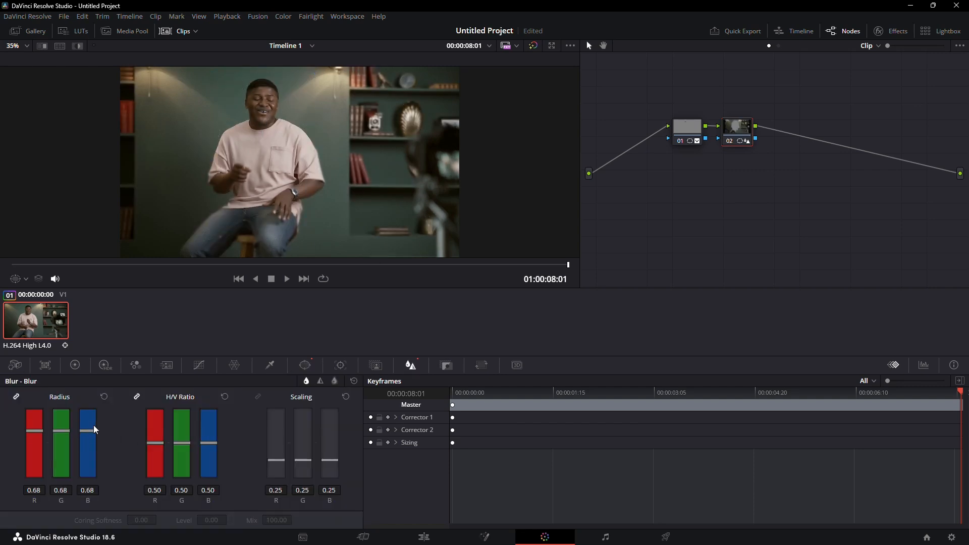
pyautogui.moveTo(88, 439); pyautogui.dragTo(88, 414)
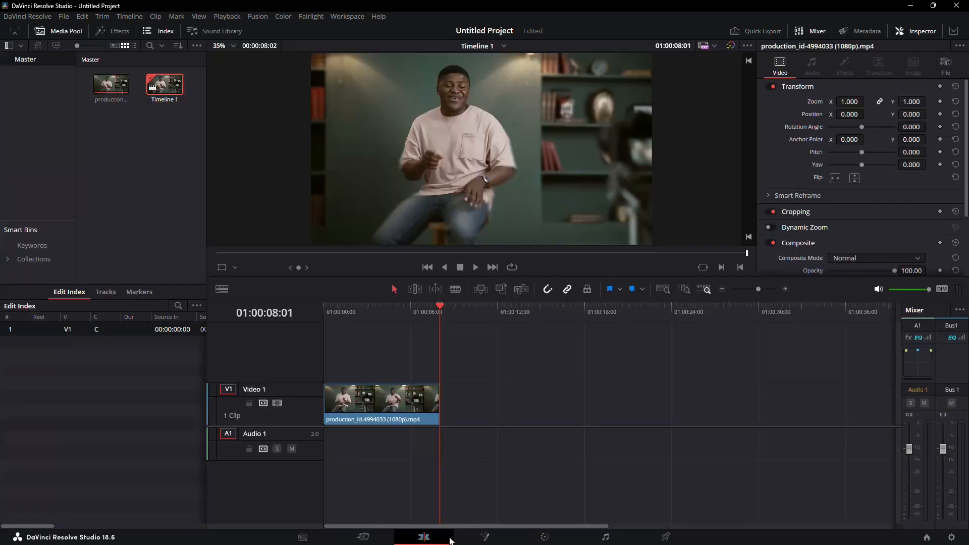
pyautogui.click(368, 312)
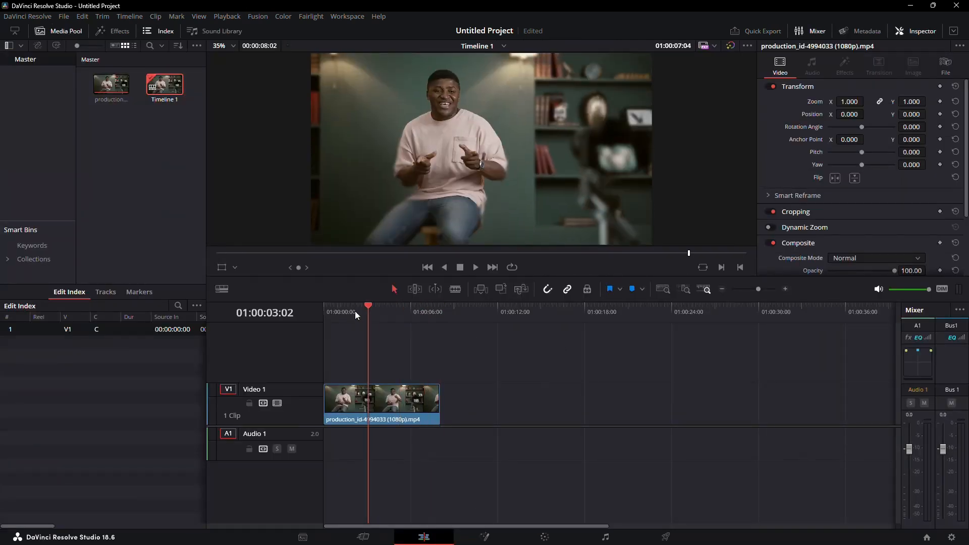